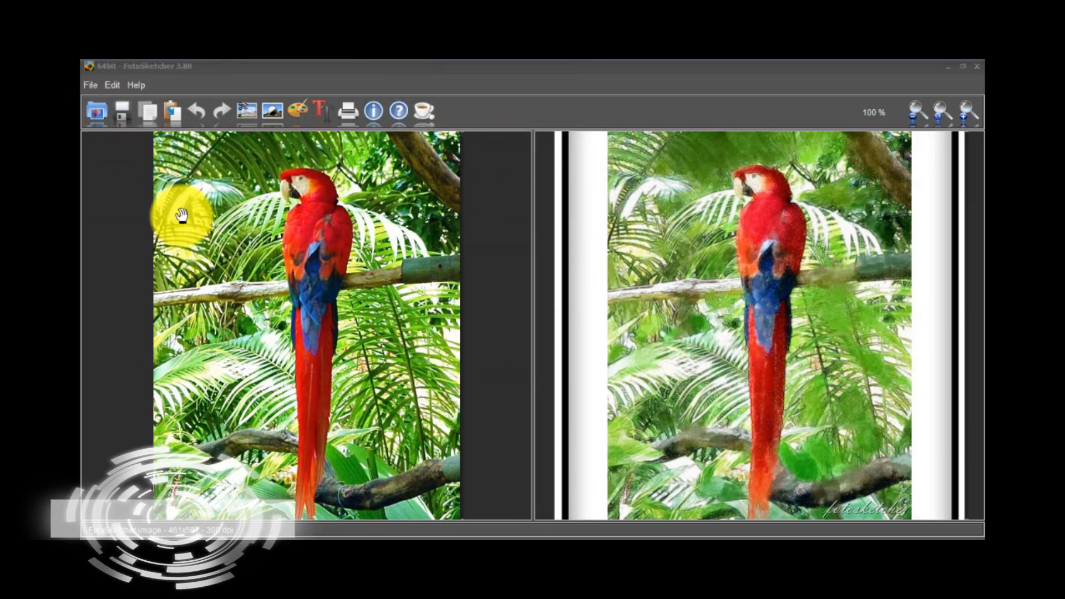
mouse_move(336, 279)
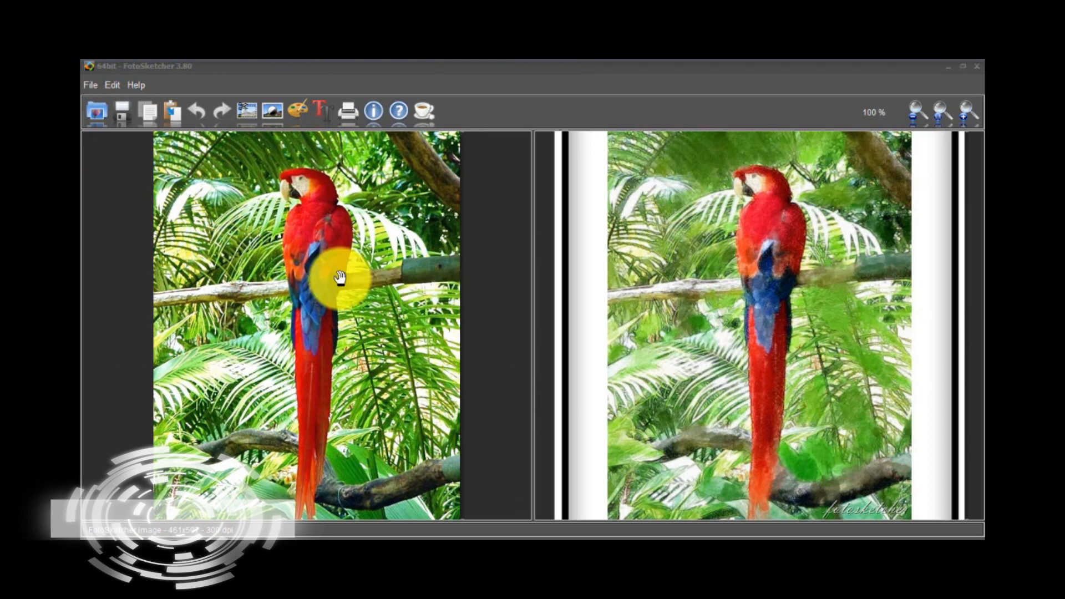
mouse_move(395, 272)
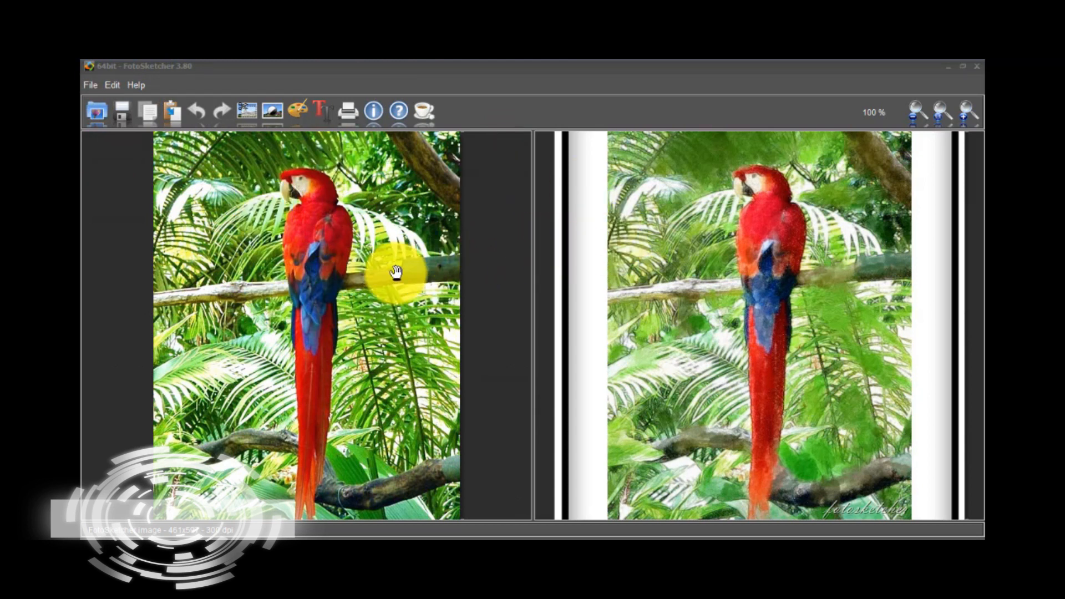
mouse_move(364, 282)
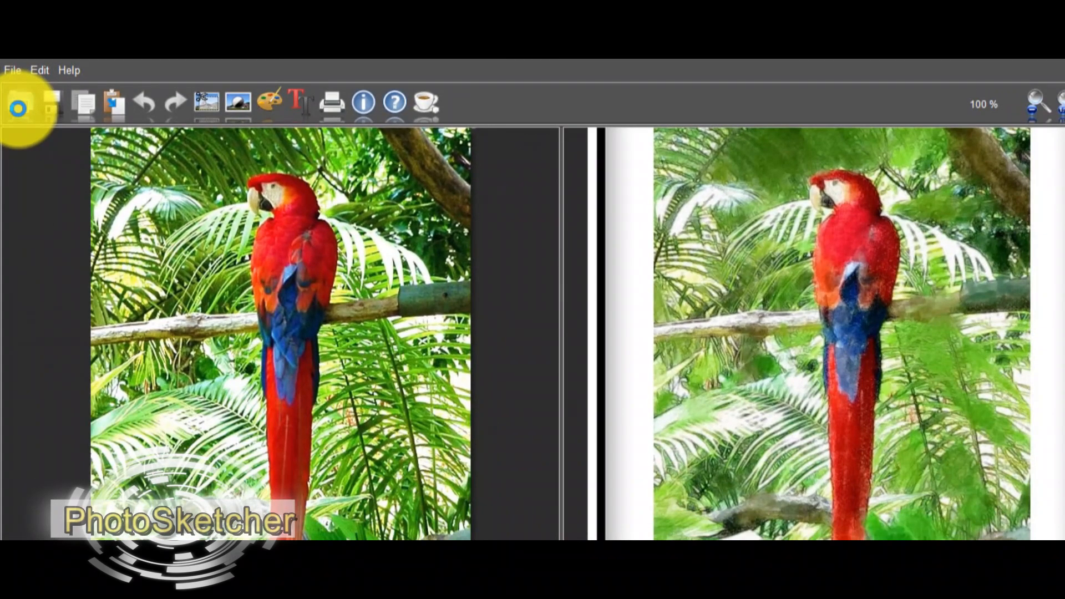
- Load the photo fox-715588_1920 of a fox in snow as the new source image
click(20, 102)
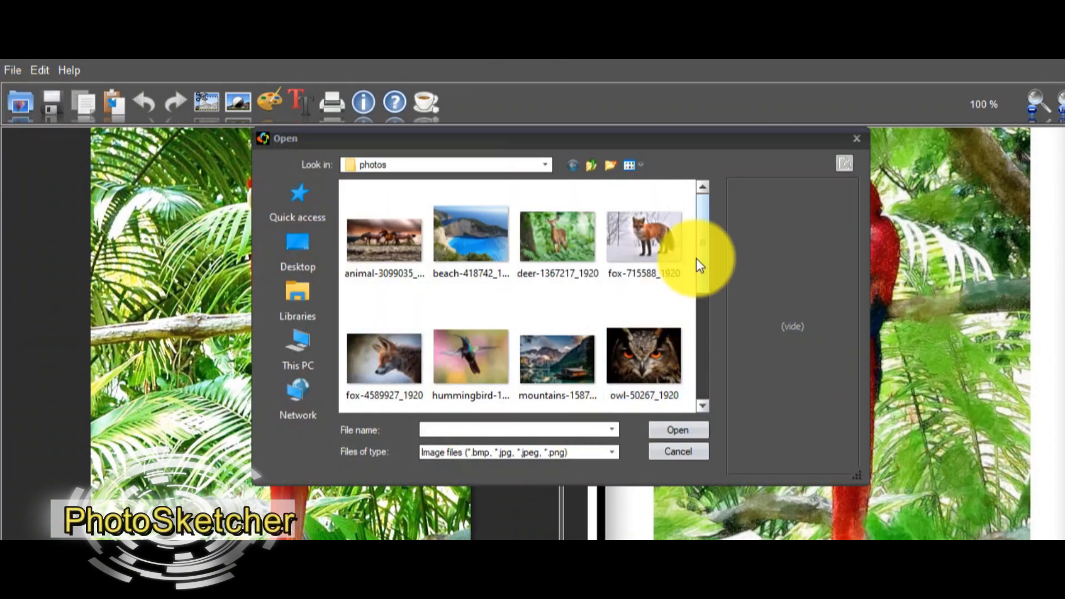
scroll(down, 3)
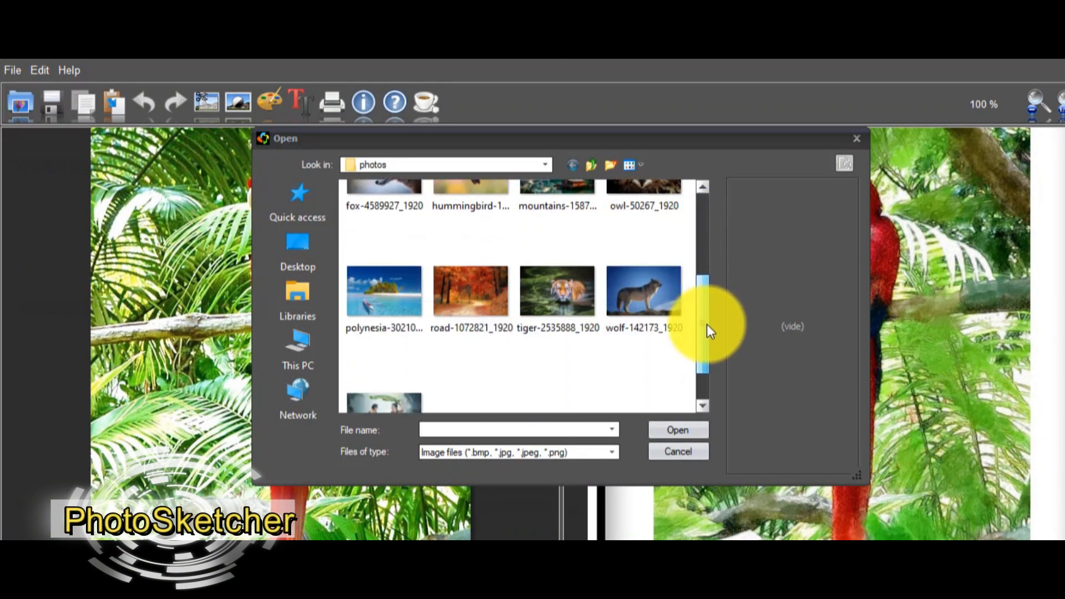
scroll(up, 3)
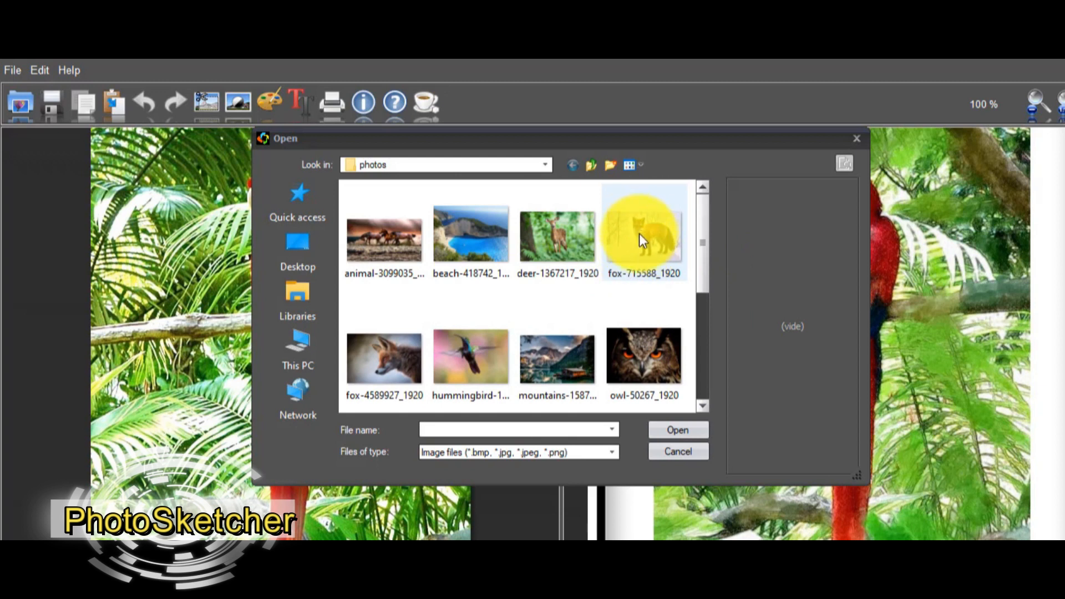
double_click(643, 232)
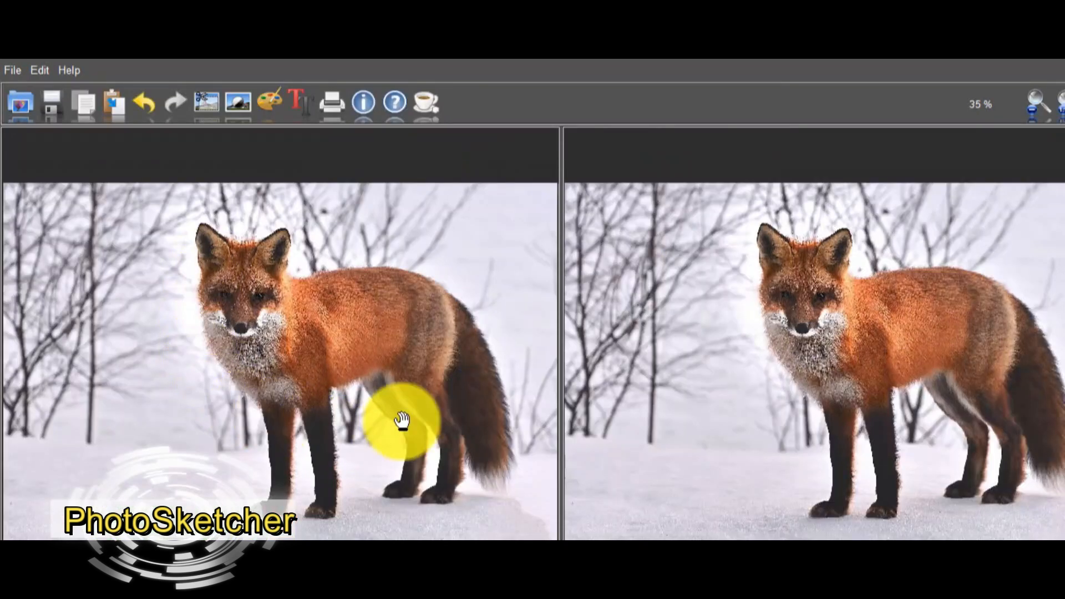
mouse_move(526, 301)
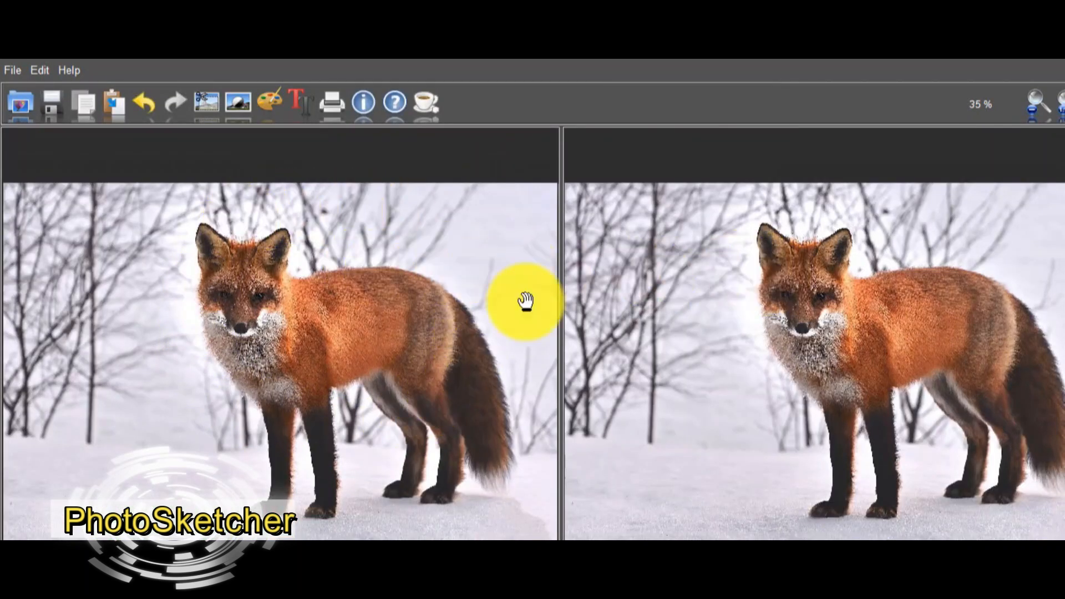
mouse_move(419, 319)
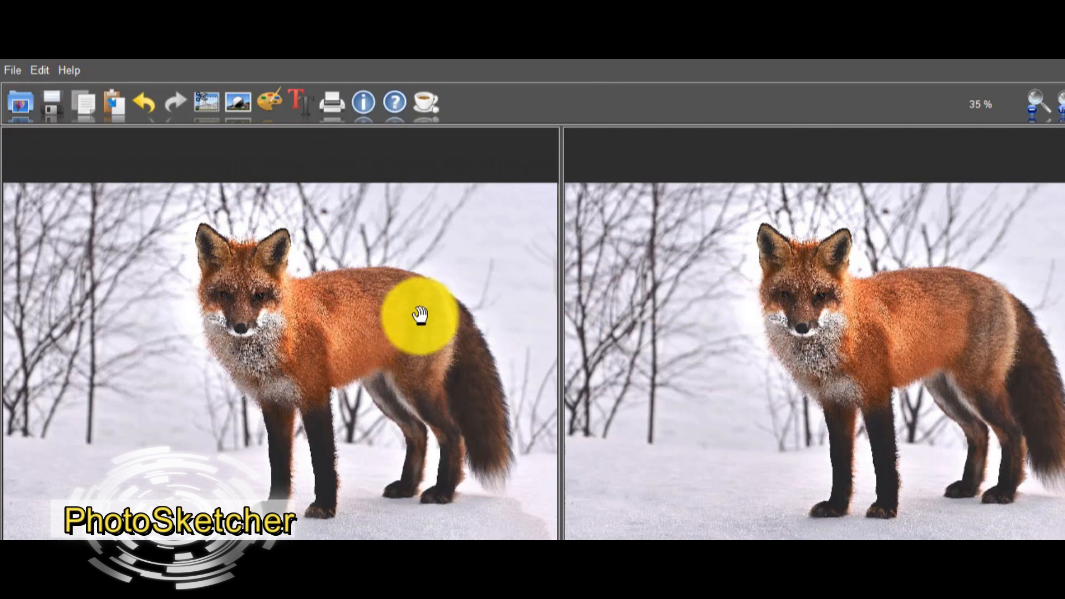
mouse_move(323, 215)
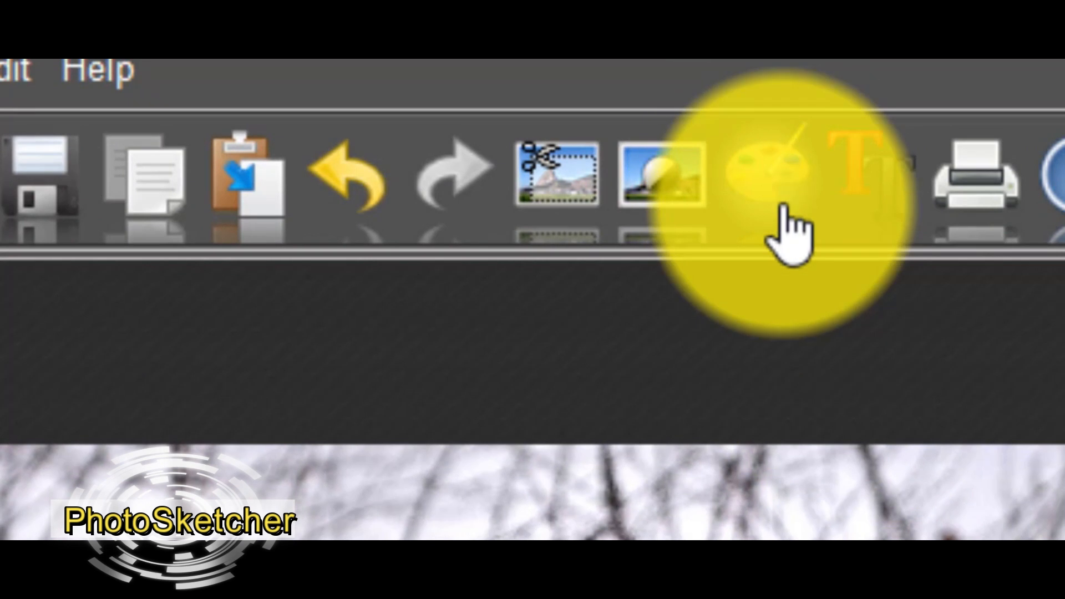
- Render the fox with the Pencil sketch 3 (color) drawing style
click(768, 173)
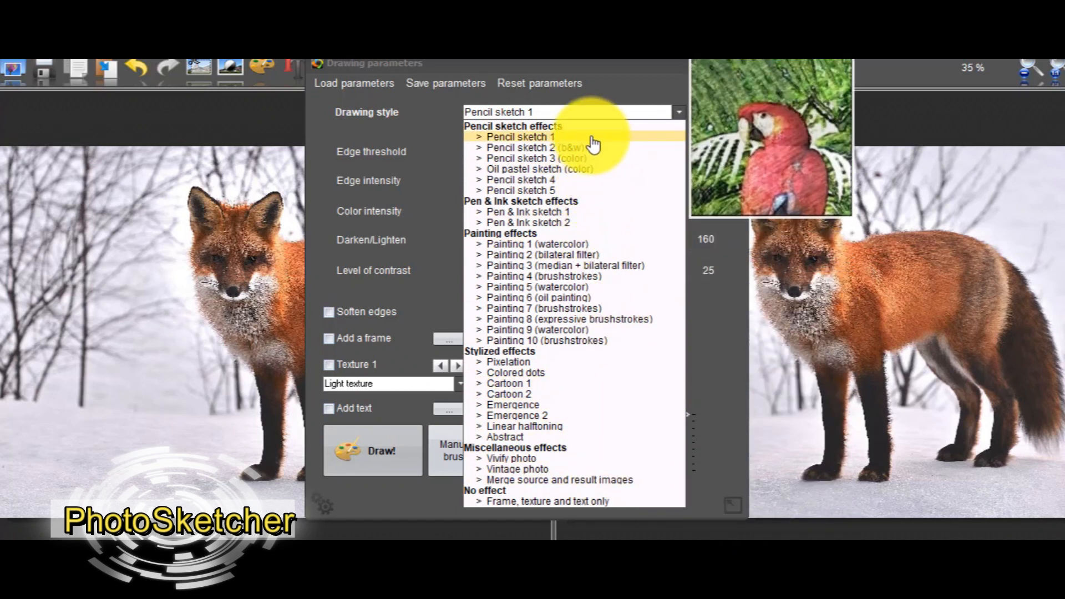
click(546, 341)
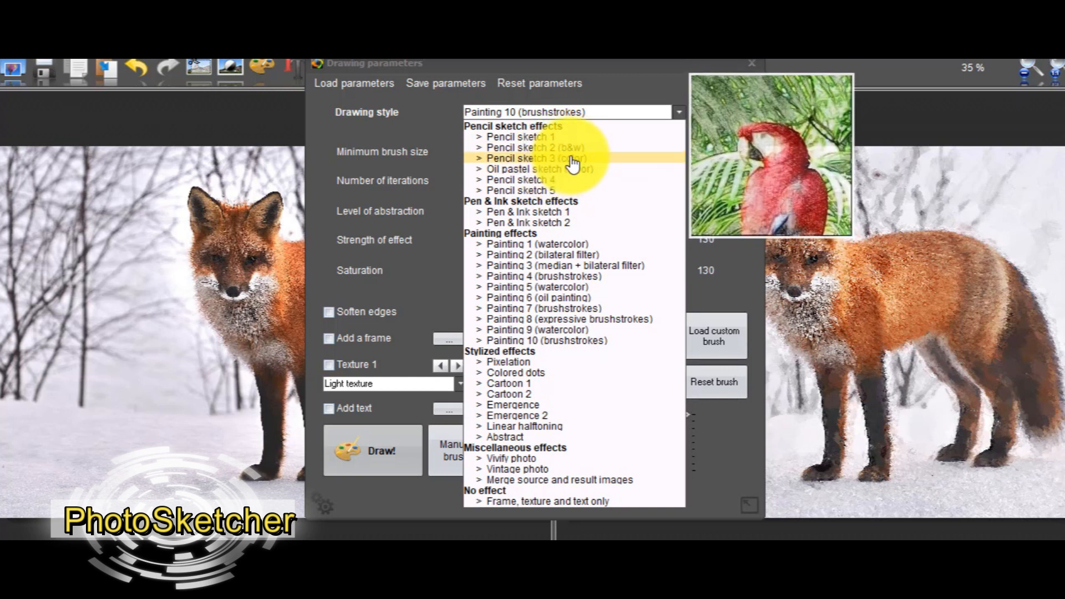
click(540, 159)
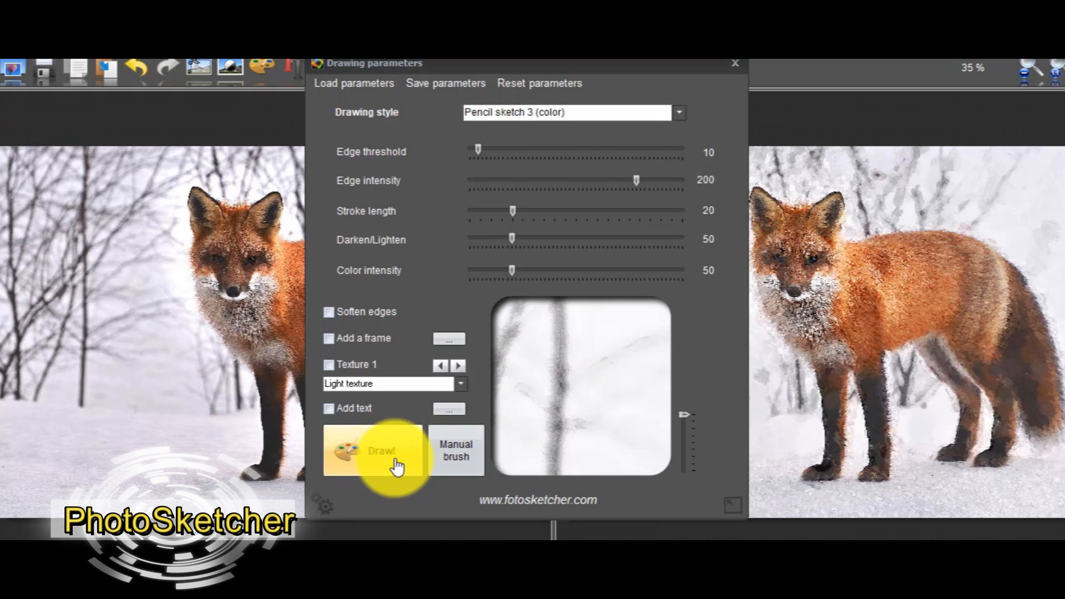
click(387, 452)
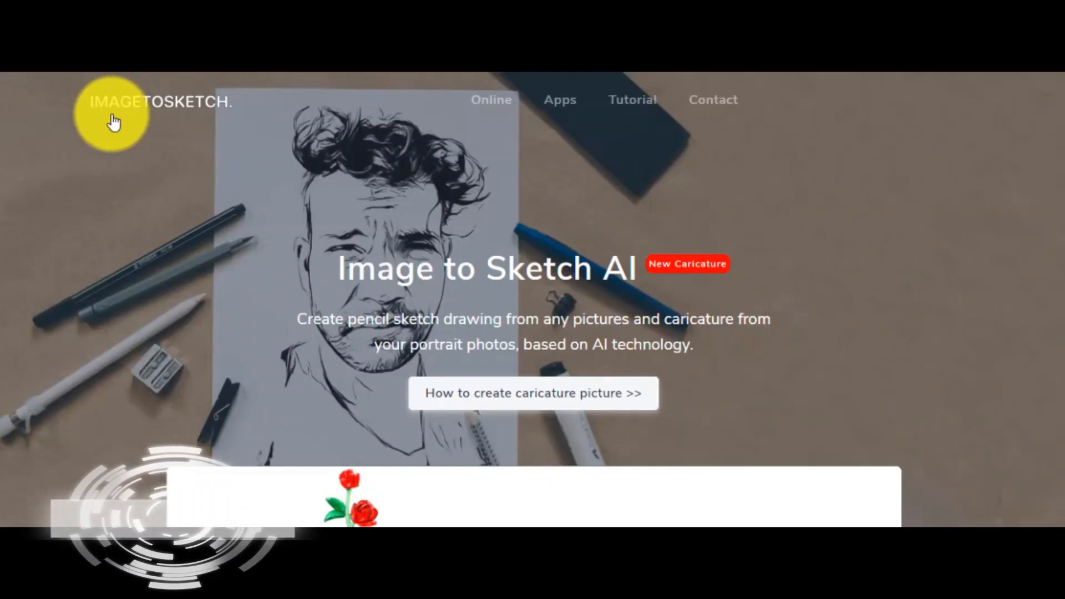
mouse_move(257, 134)
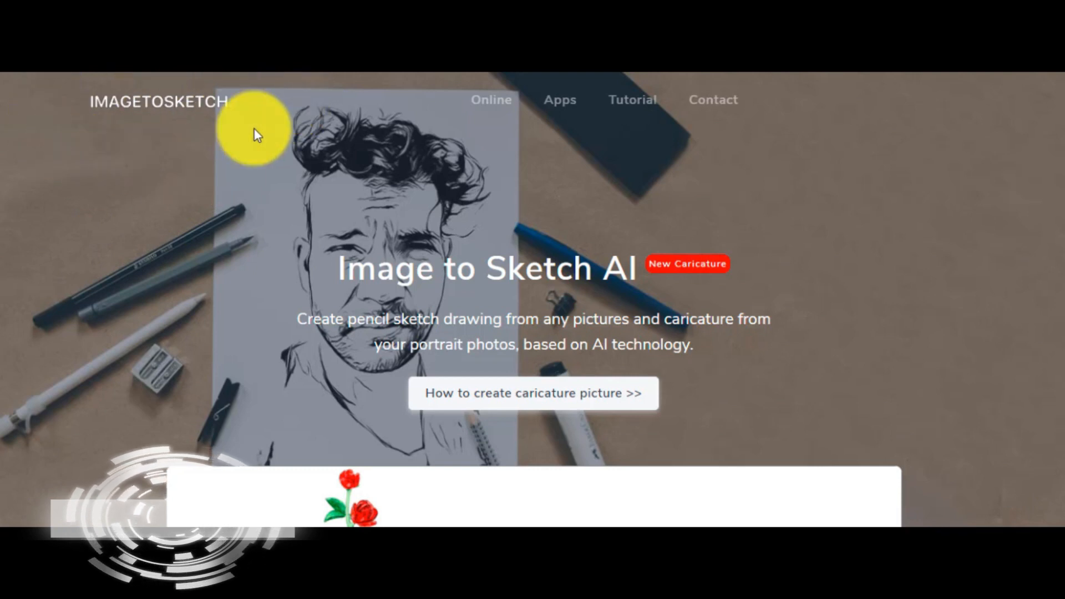
mouse_move(858, 151)
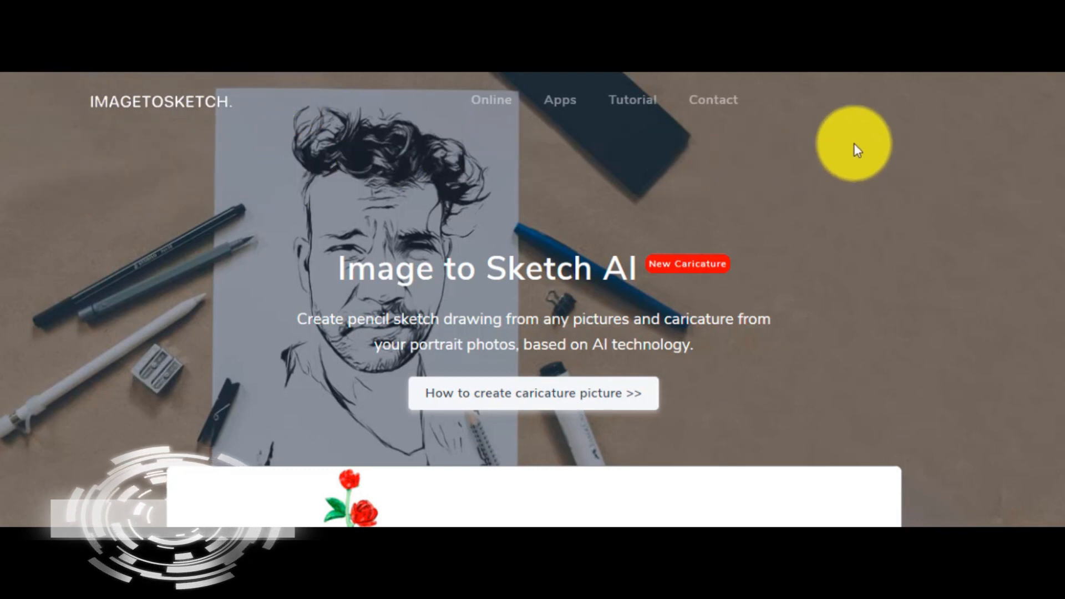
mouse_move(713, 418)
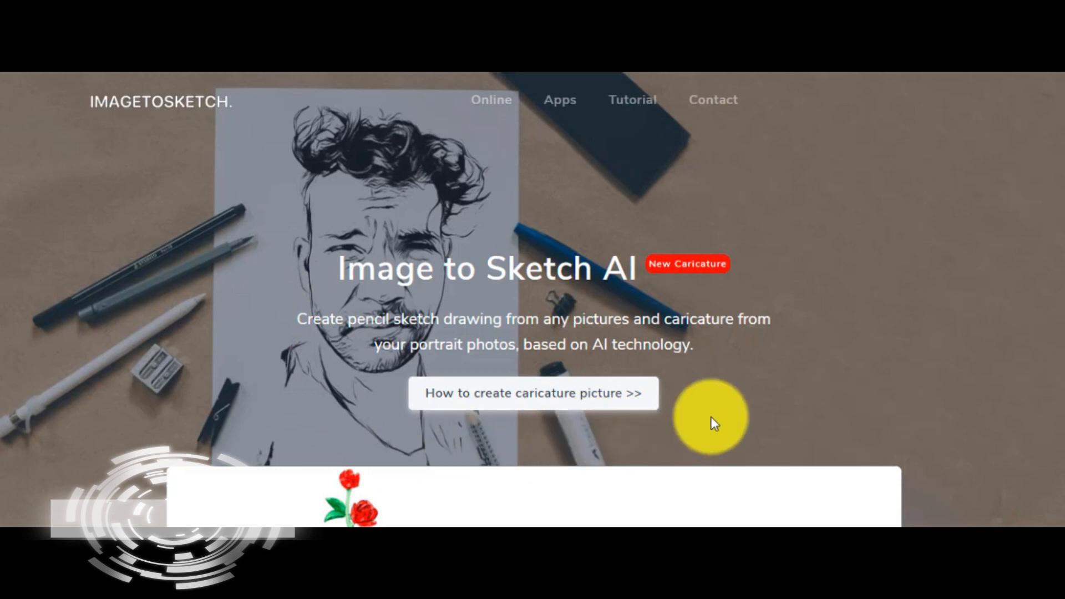
- Scroll the ImageToSketch homepage down to the 'Drop one image here' upload box
scroll(down, 3)
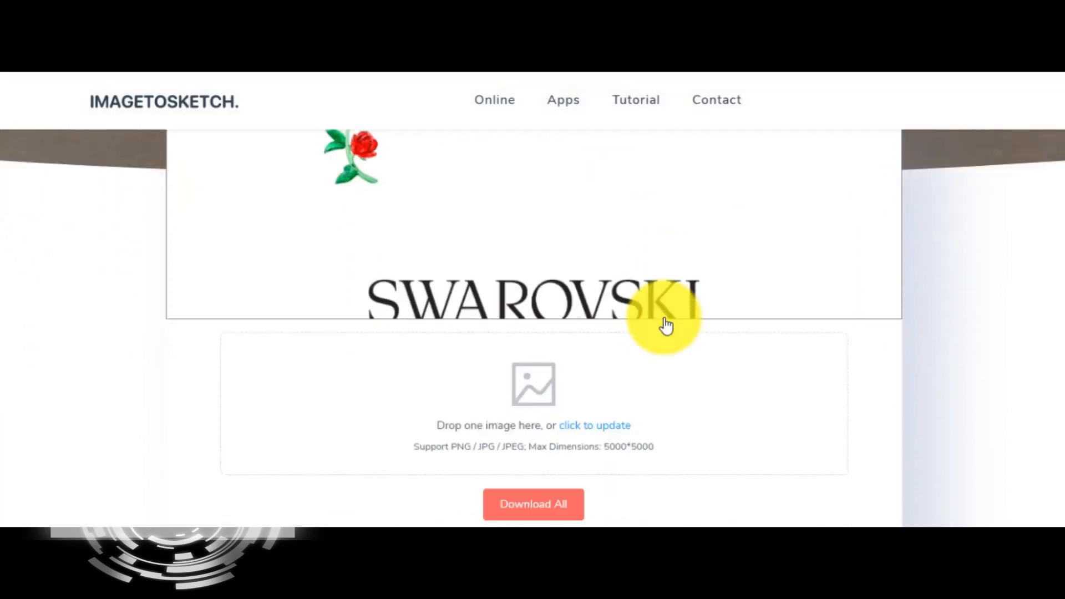
scroll(down, 3)
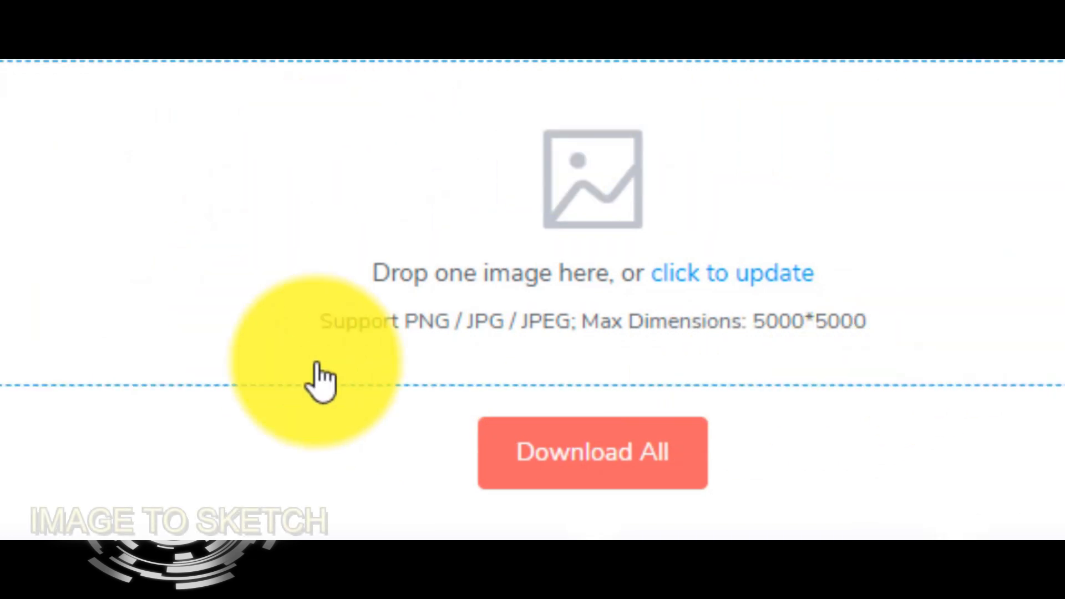
mouse_move(544, 404)
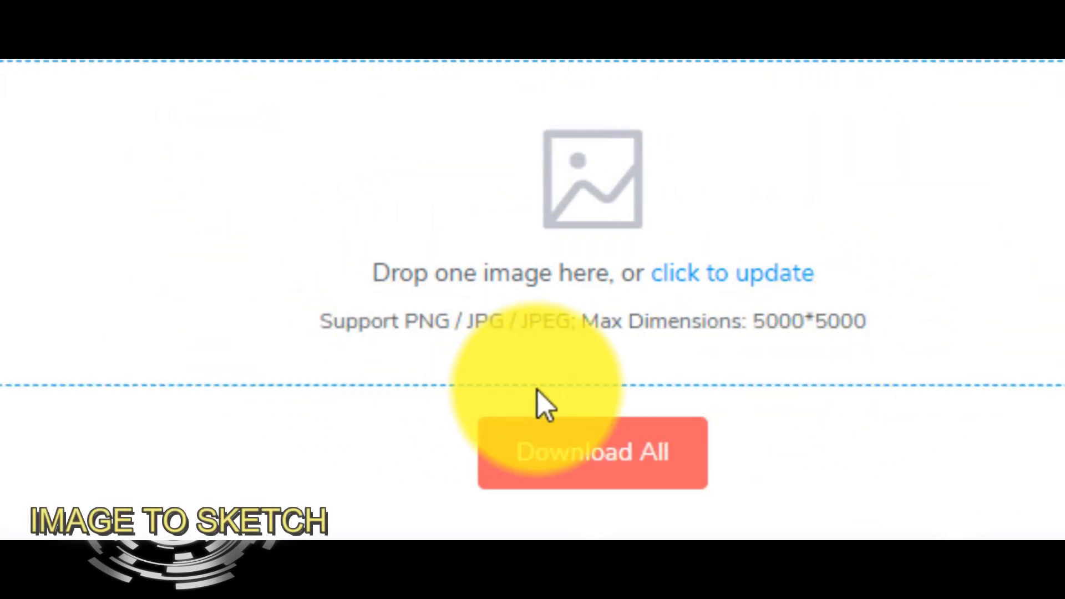
mouse_move(486, 310)
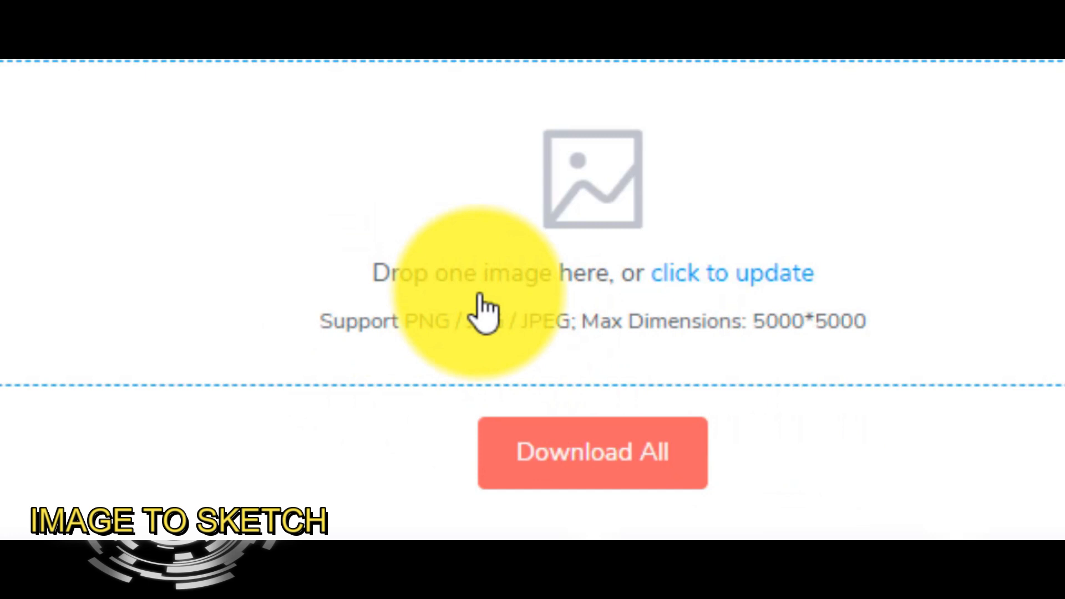
mouse_move(768, 307)
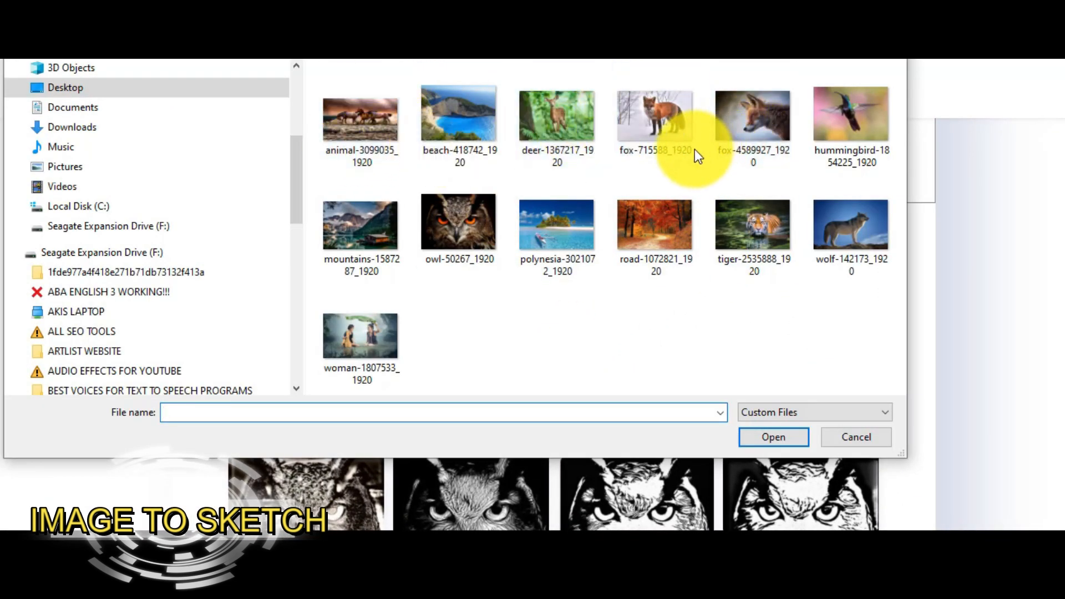
mouse_move(416, 350)
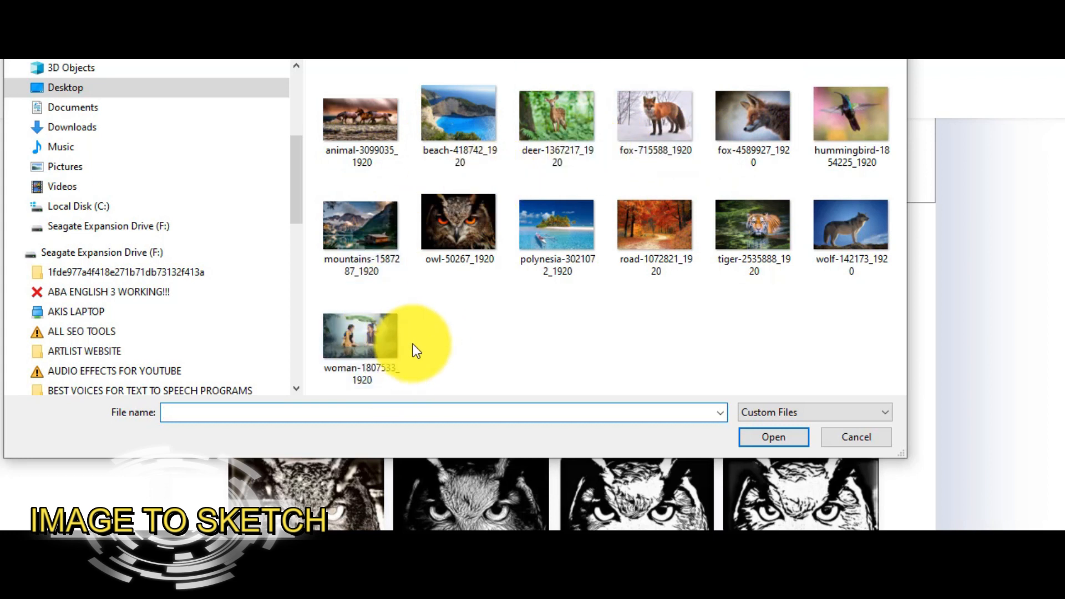
- Upload woman-1807533_1920 and view the generated grid of sketch versions
click(362, 333)
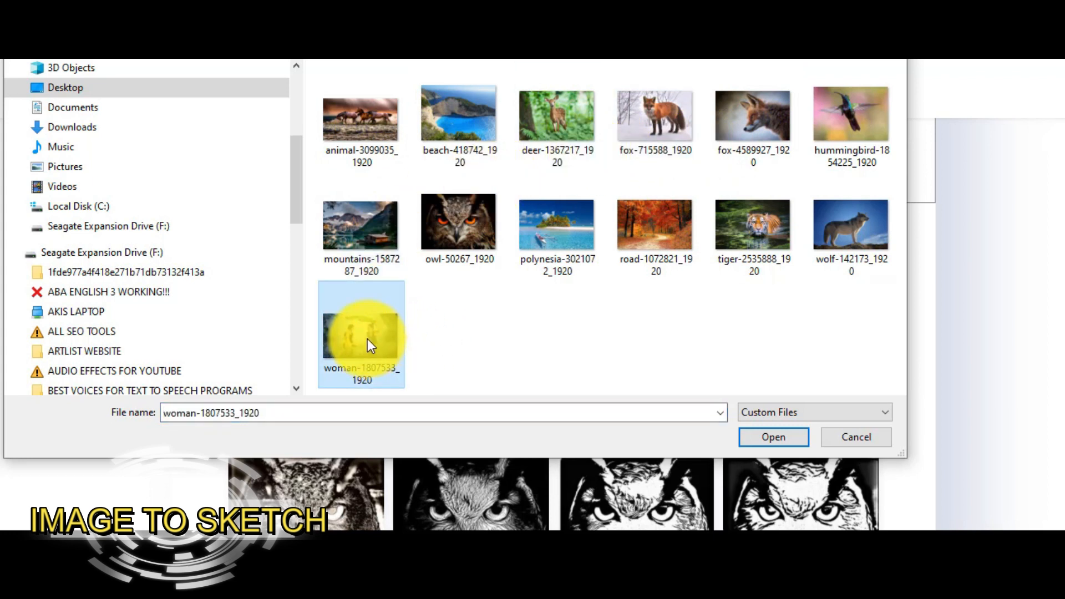
click(773, 438)
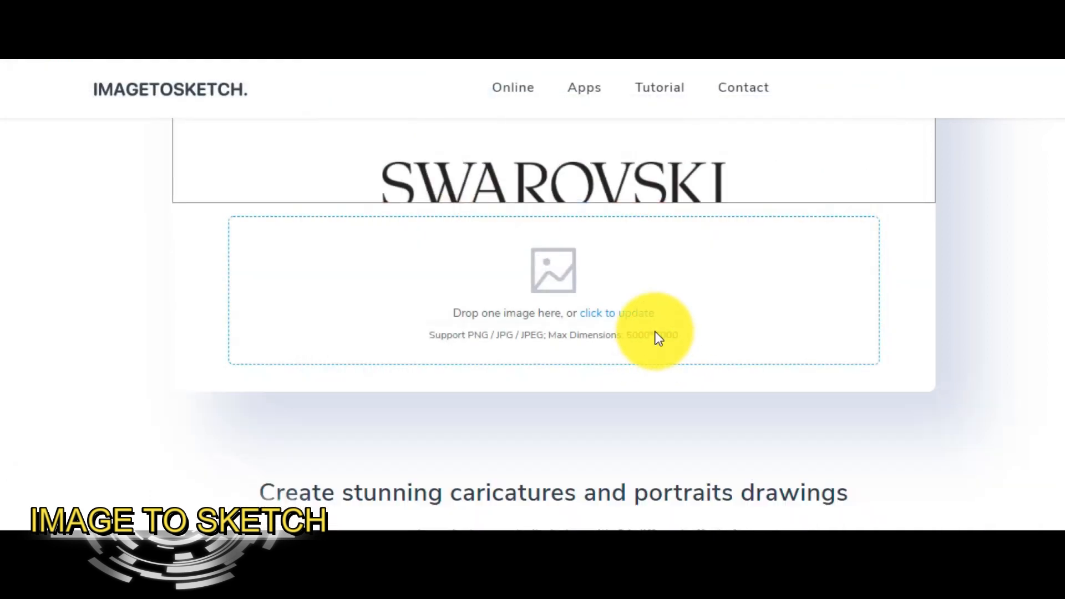
click(617, 313)
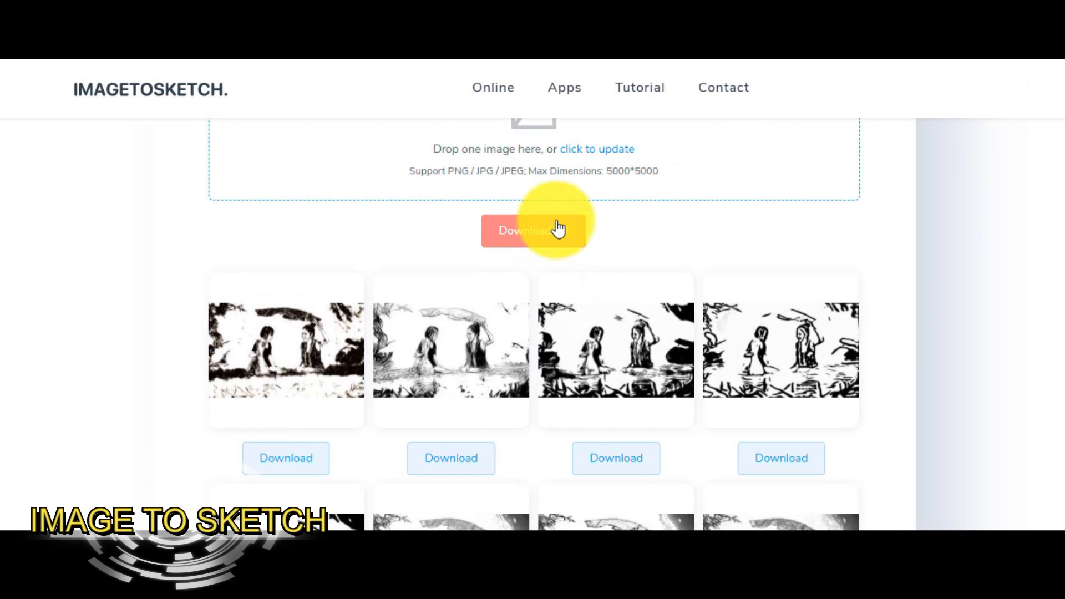
scroll(down, 3)
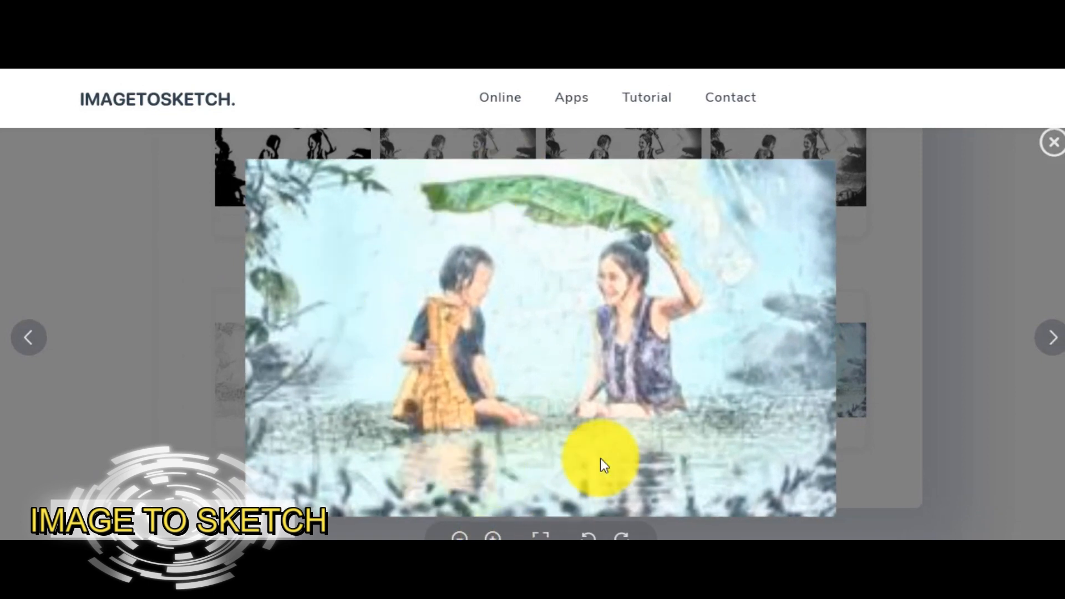
mouse_move(548, 183)
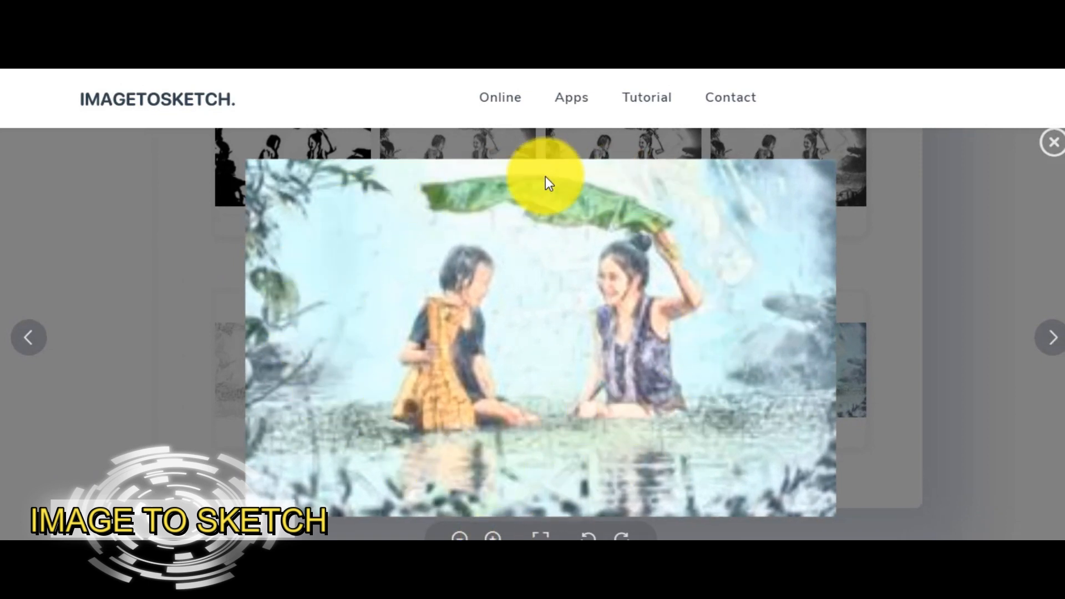
mouse_move(720, 291)
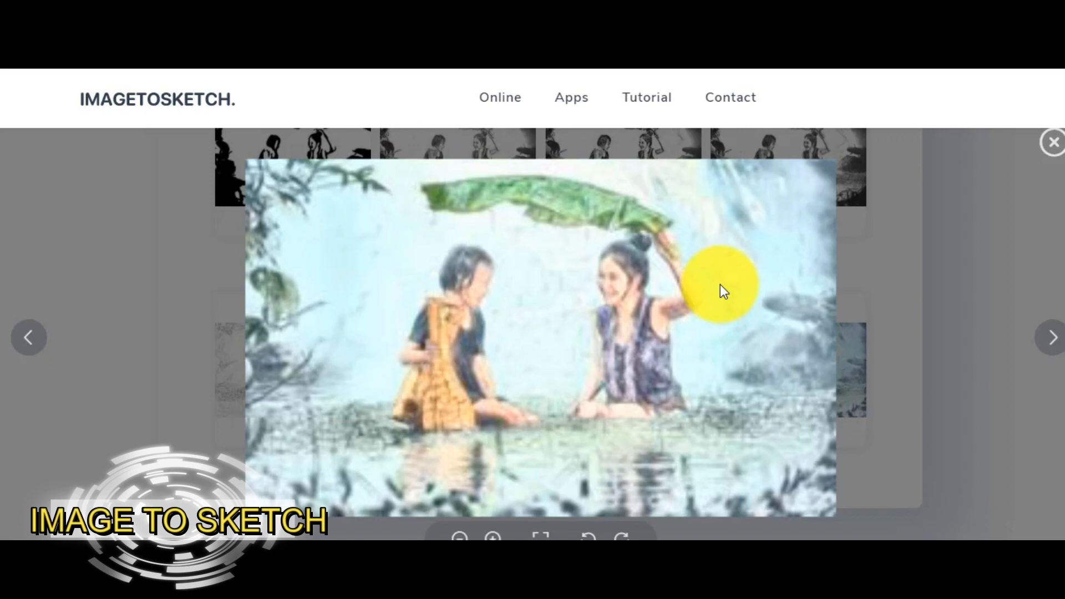
mouse_move(977, 356)
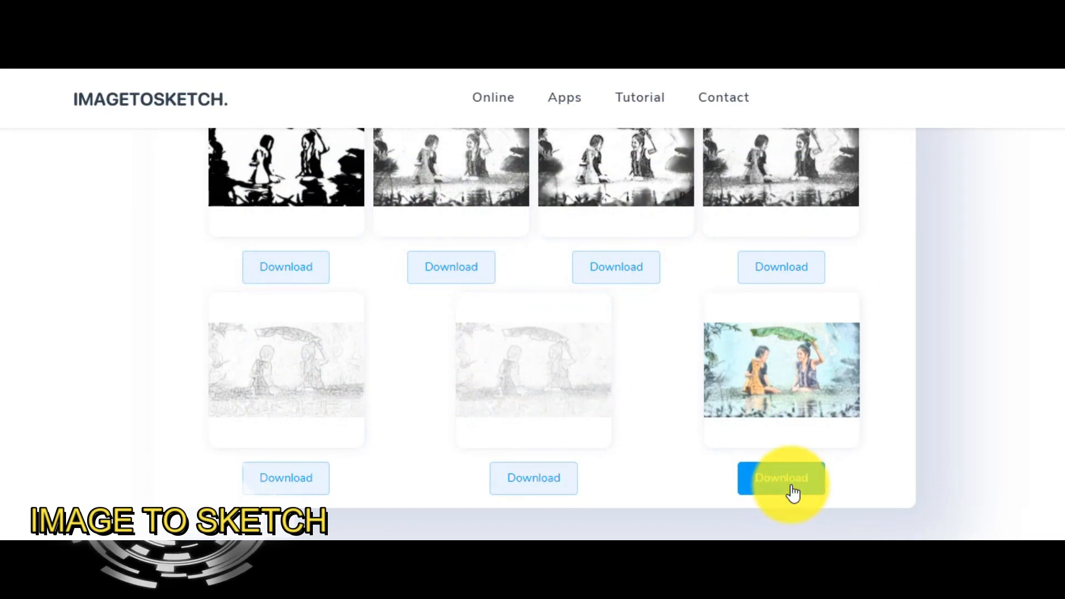
- Download the coloured sketch version of the woman photo
click(780, 477)
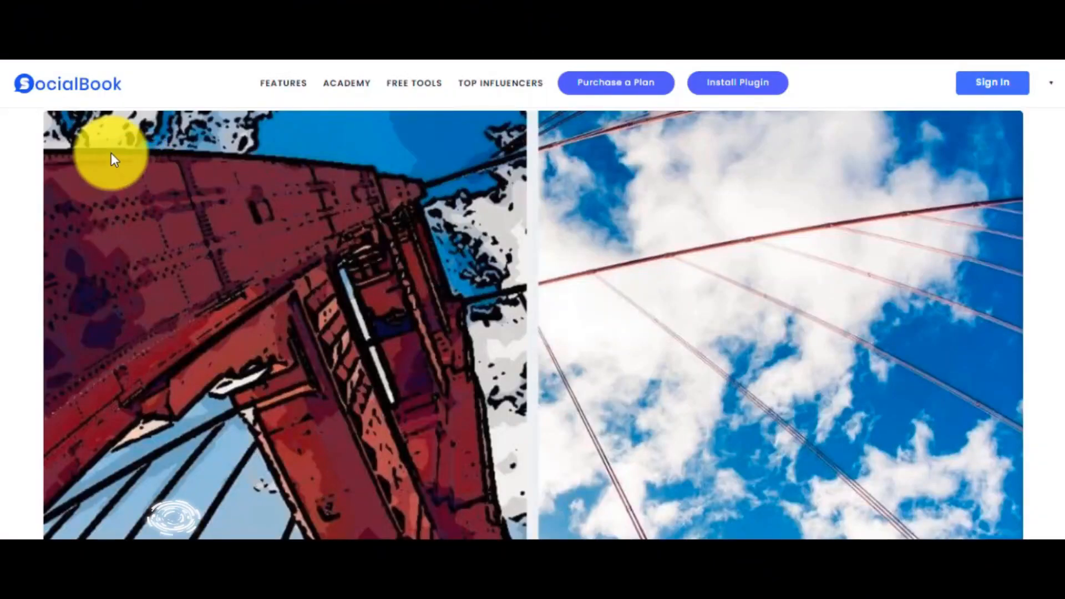
mouse_move(177, 98)
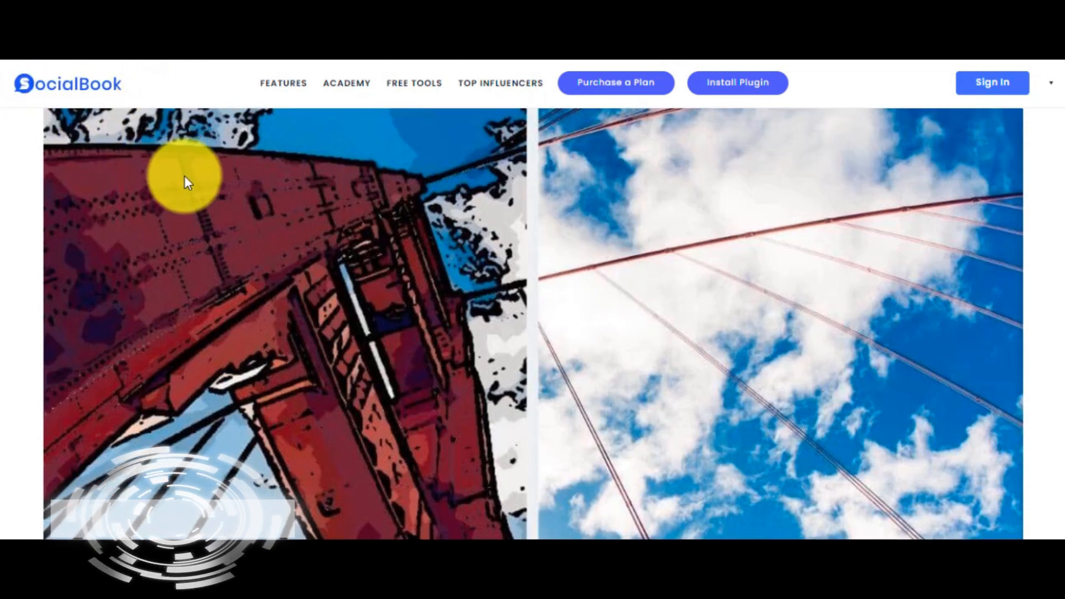
- Scroll the SocialBook Cartoonizer page to the 'Drop or click here to upload image' box
scroll(down, 3)
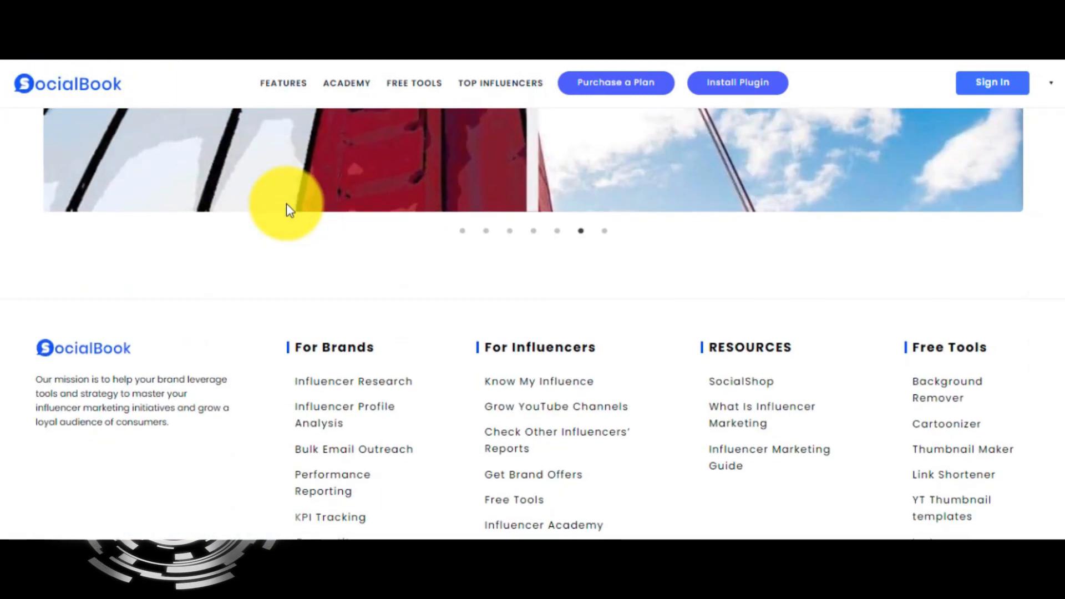
scroll(down, 3)
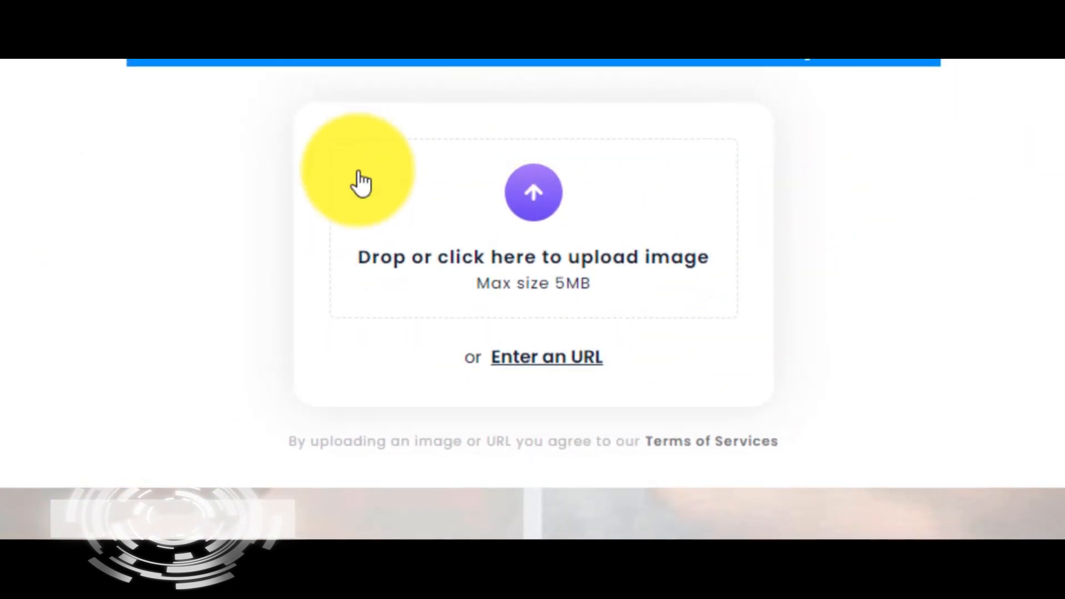
scroll(up, 3)
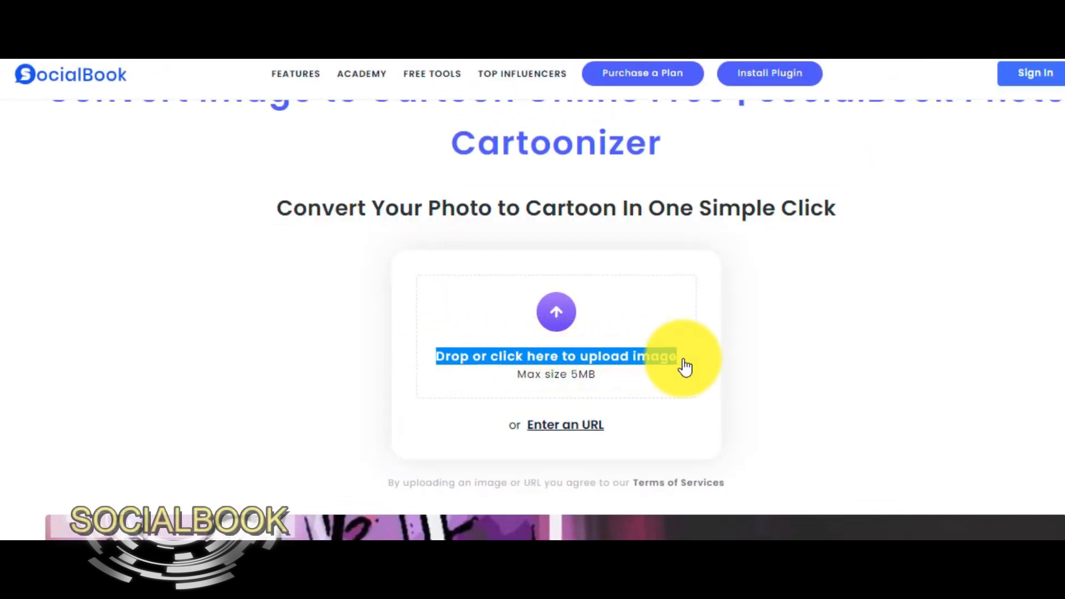
- Choose wolf-142173_1920 from the file picker for cartoon conversion
click(556, 357)
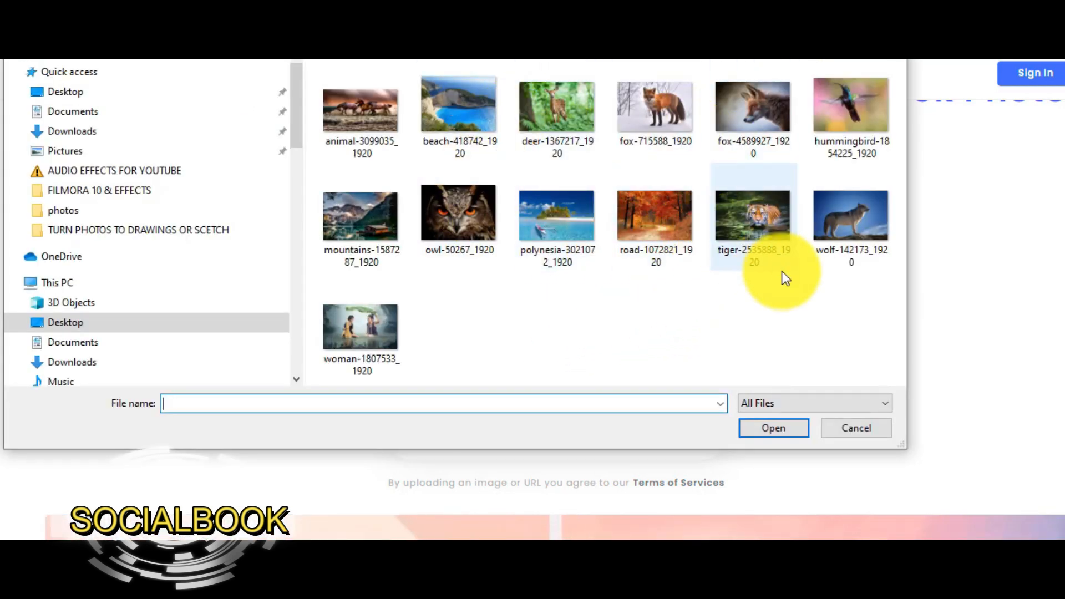
mouse_move(852, 231)
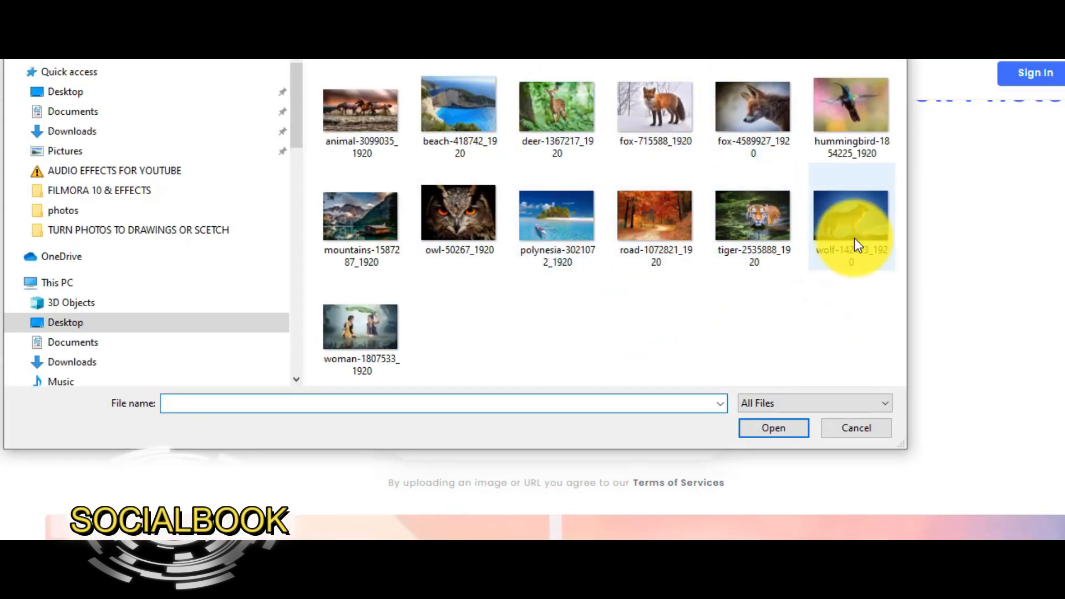
click(856, 427)
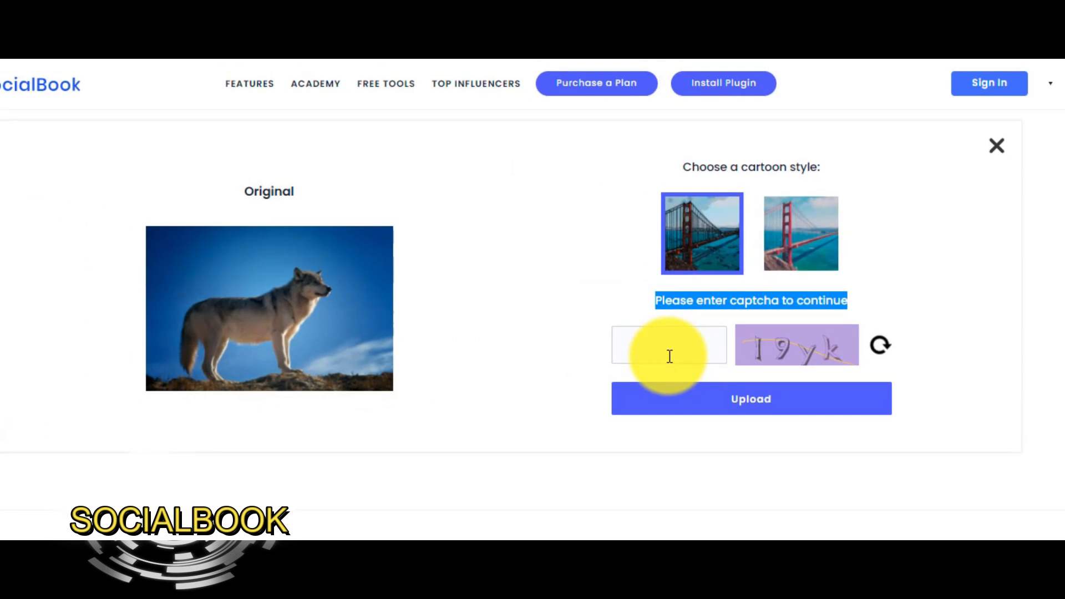
- Enter the captcha 'i9yk' and submit the wolf photo for cartoonizing
text(i9yk)
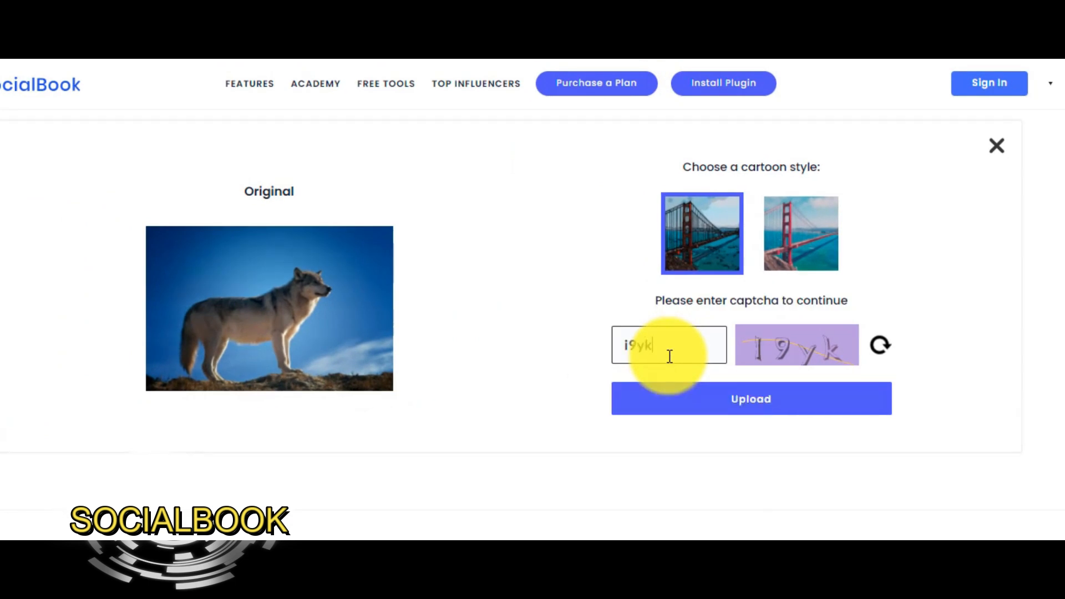
click(752, 398)
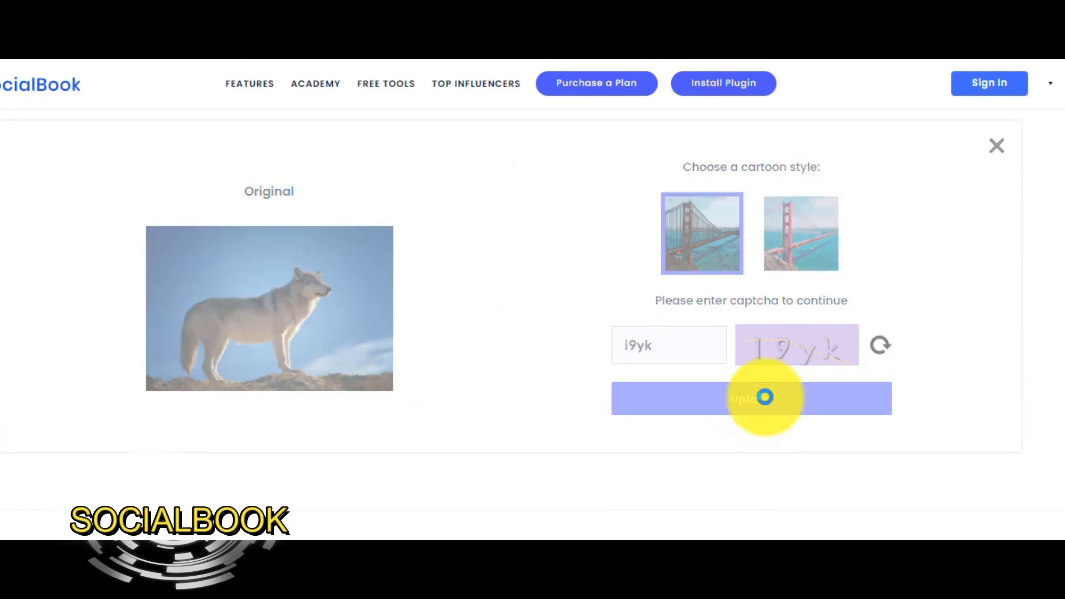
click(751, 399)
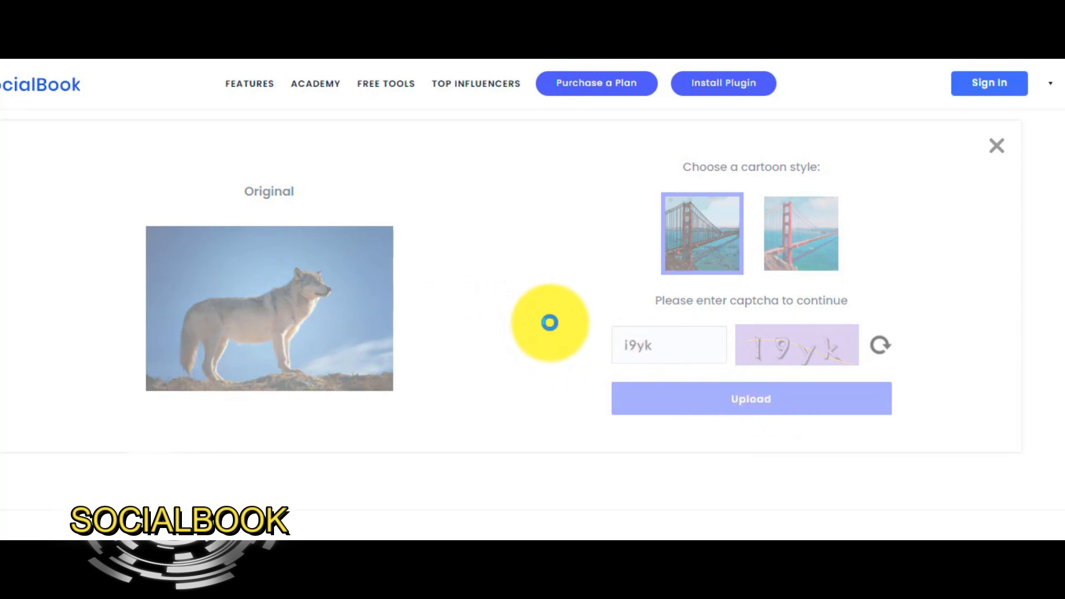
click(750, 398)
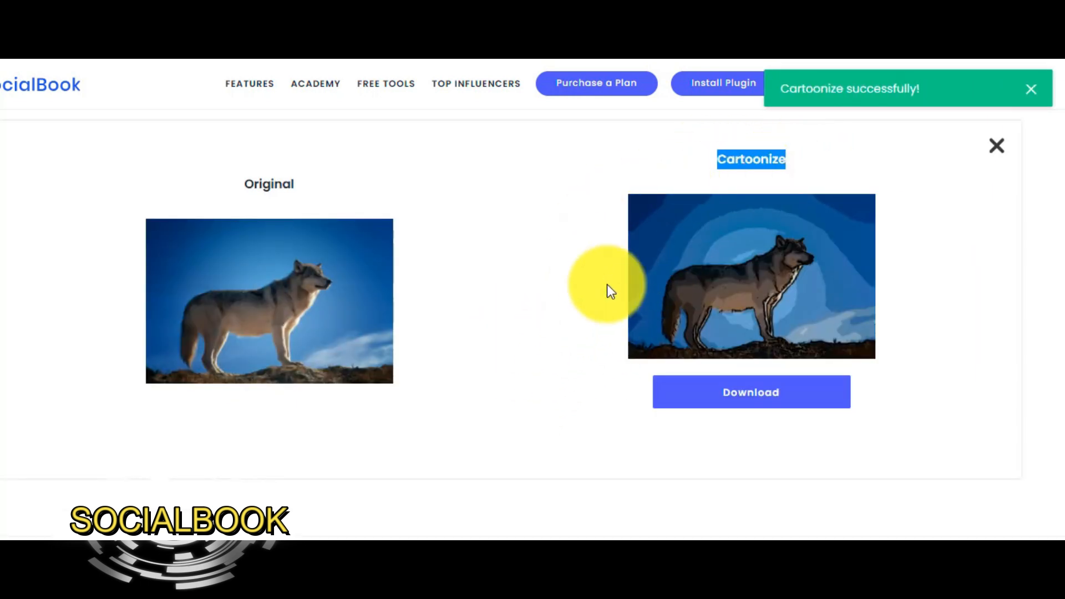
mouse_move(665, 307)
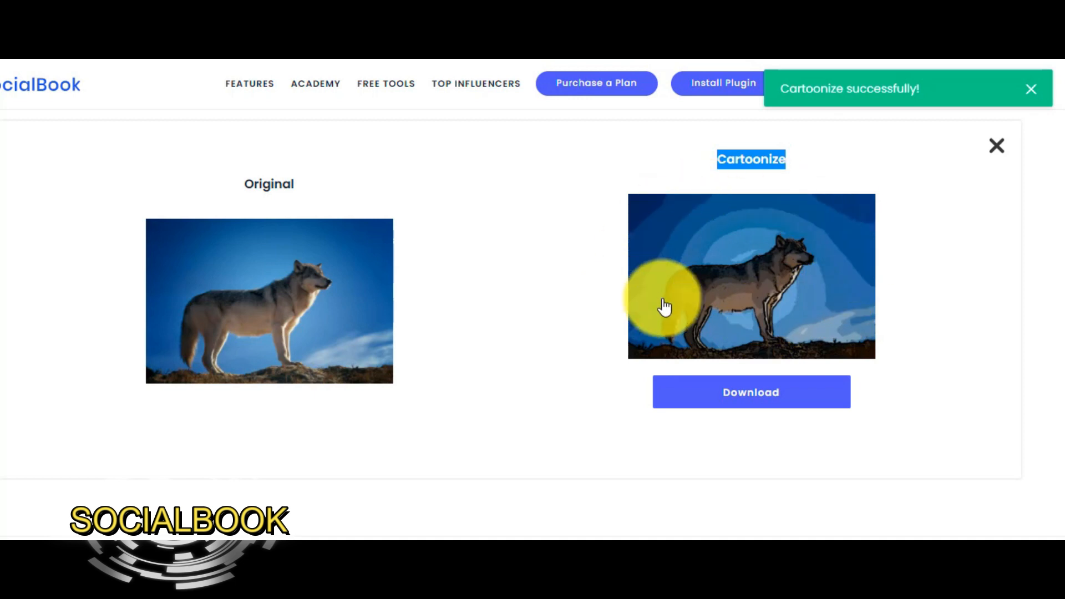
mouse_move(520, 271)
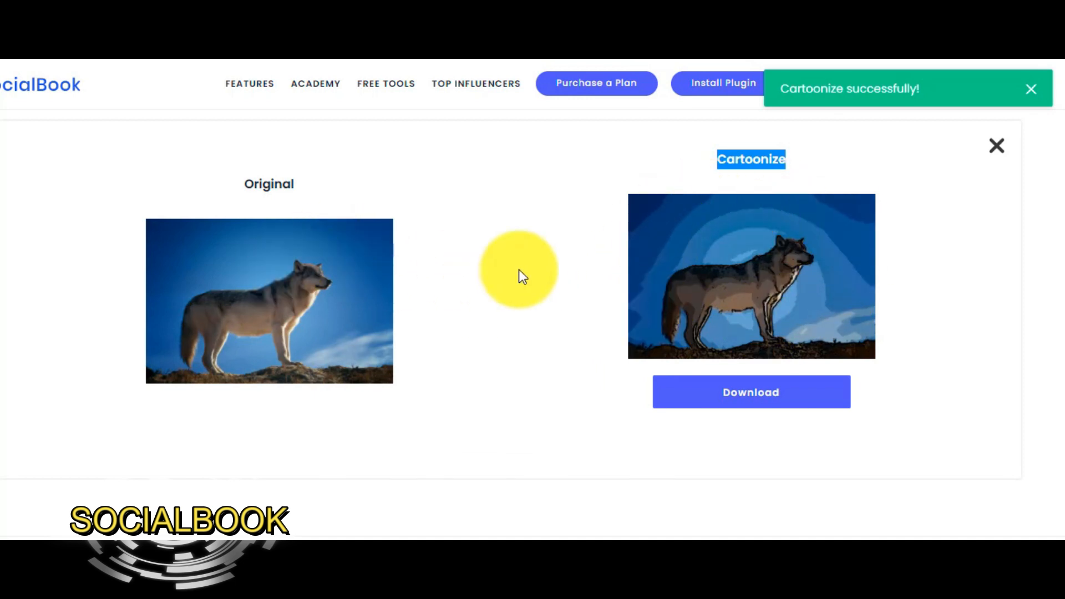
mouse_move(774, 302)
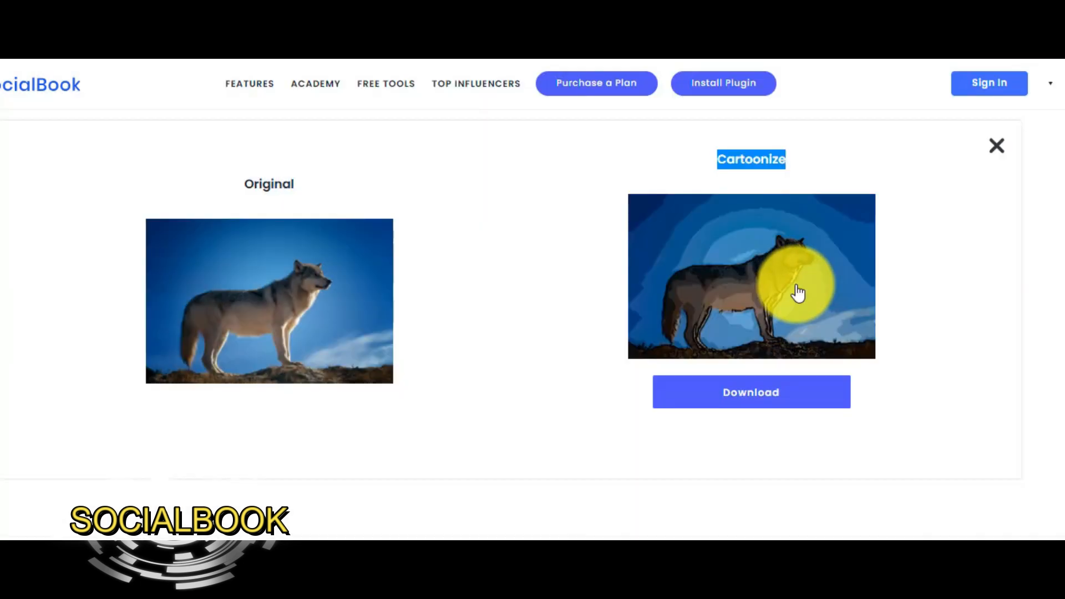
- Enlarge the cartoonised wolf result in the full-size preview
click(751, 275)
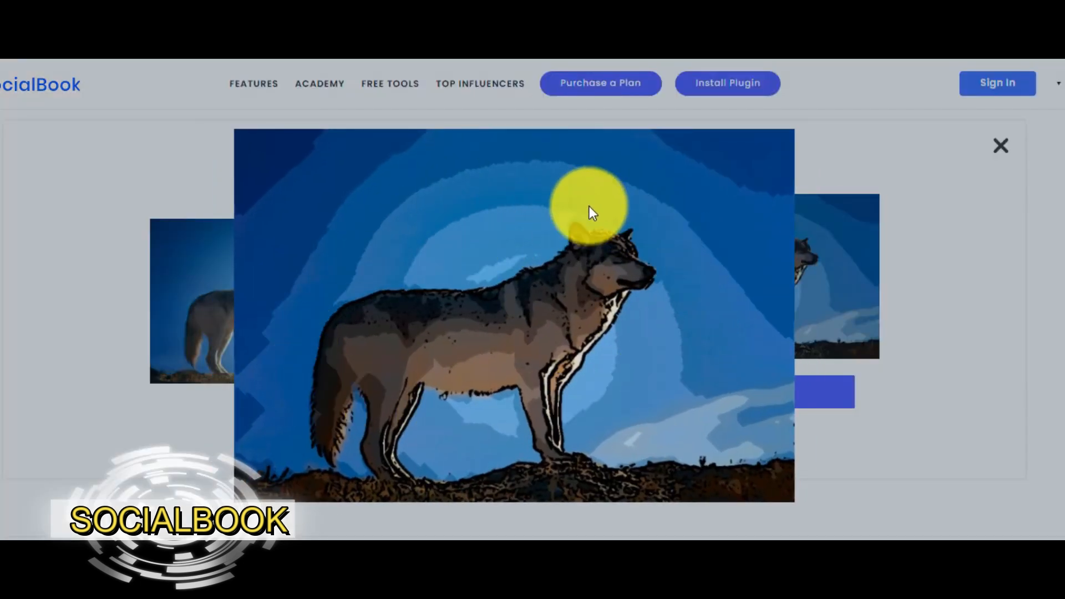
mouse_move(710, 317)
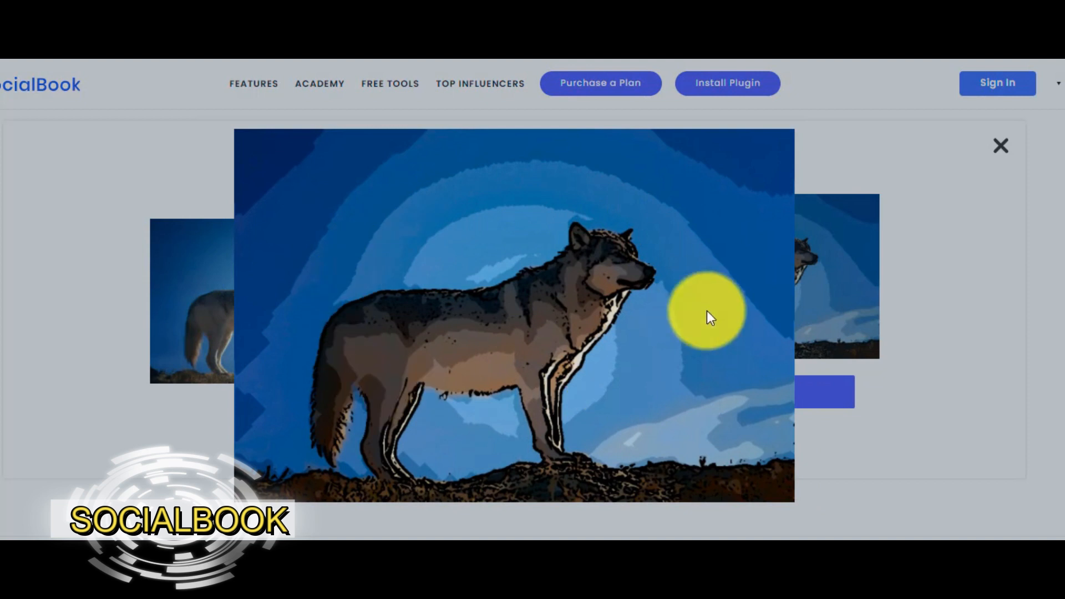